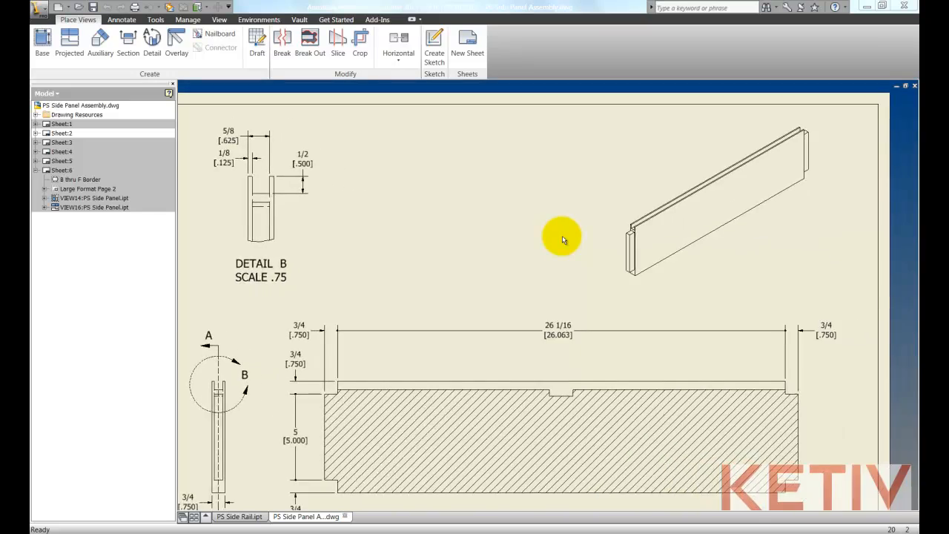
Step: Publish Sheet:2 and its 3D model to DWFx with custom publish settings
scroll("down", 3)
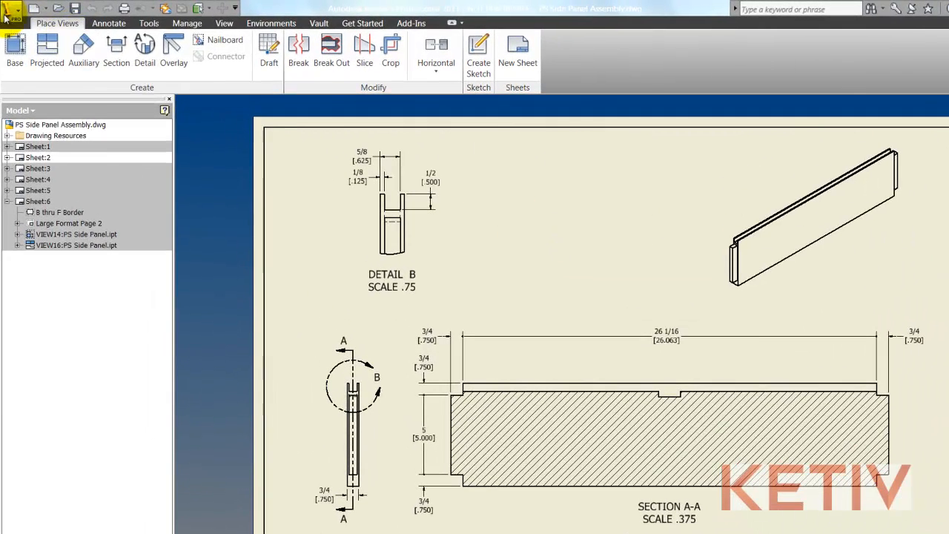
left_click(12, 8)
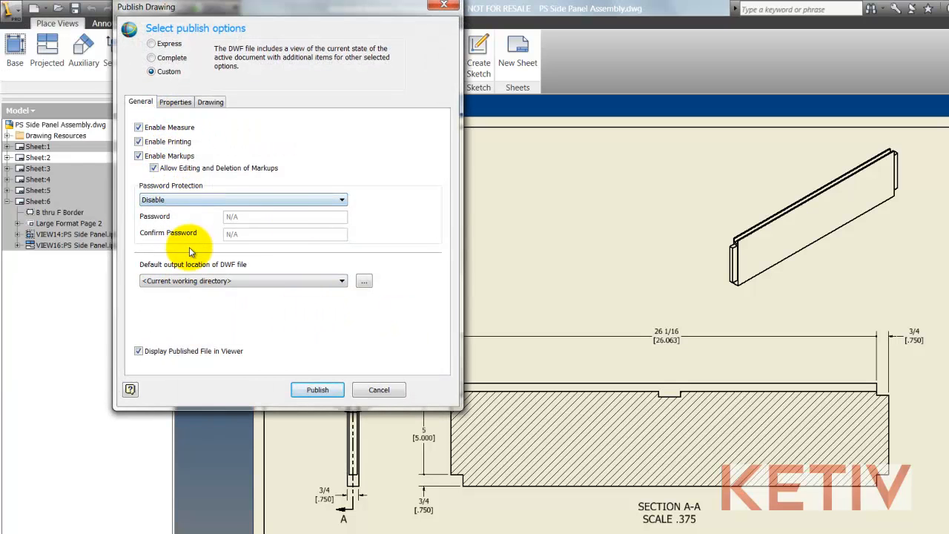
mouse_move(222, 155)
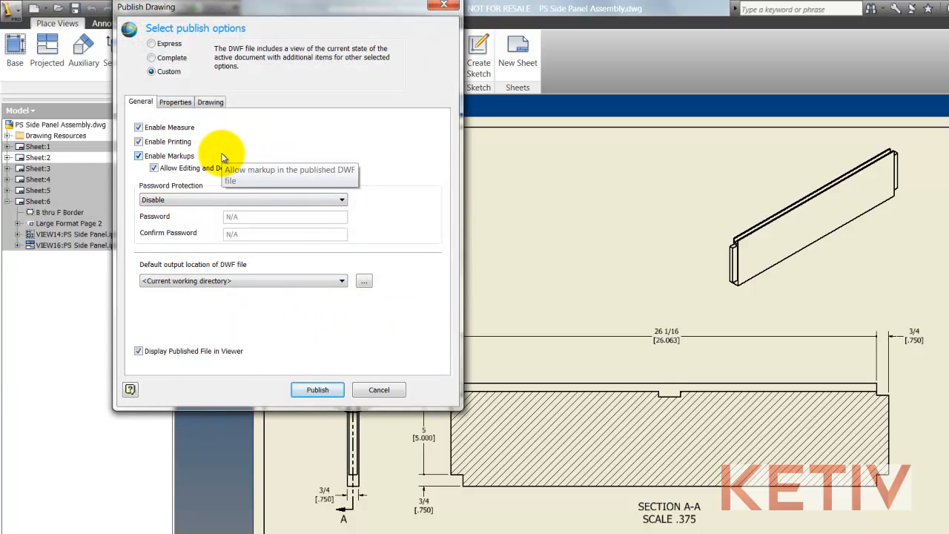
left_click(175, 101)
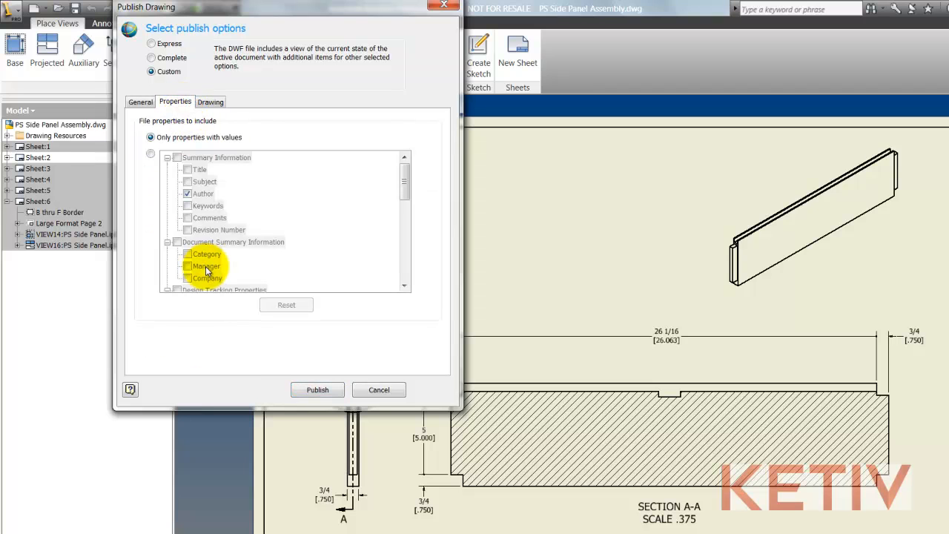
left_click(210, 101)
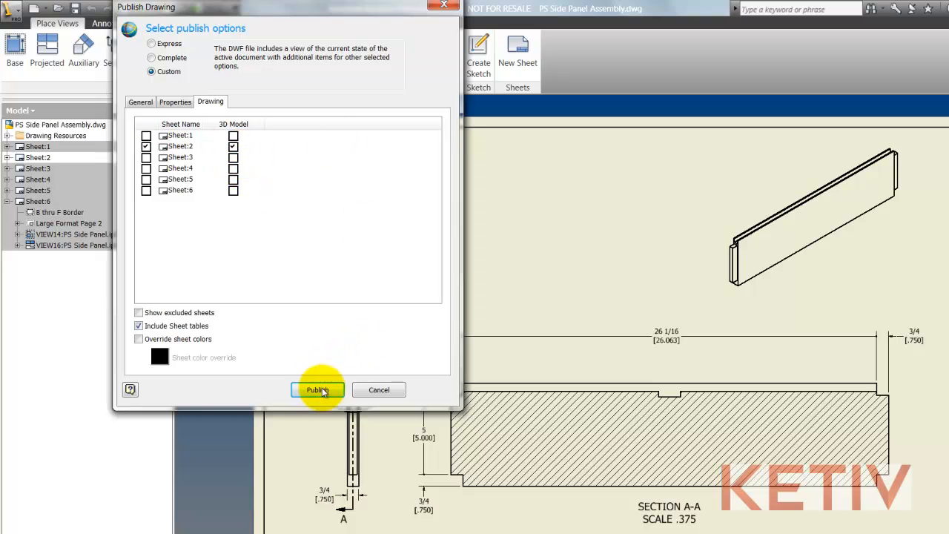
left_click(317, 389)
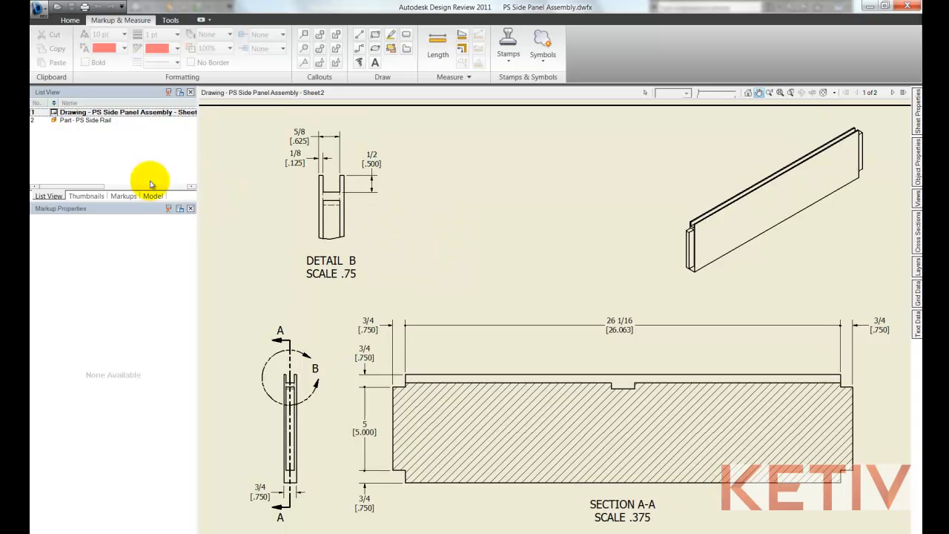
Step: Select Part - PS Side Rail in List View to display its 3D model
left_click(85, 120)
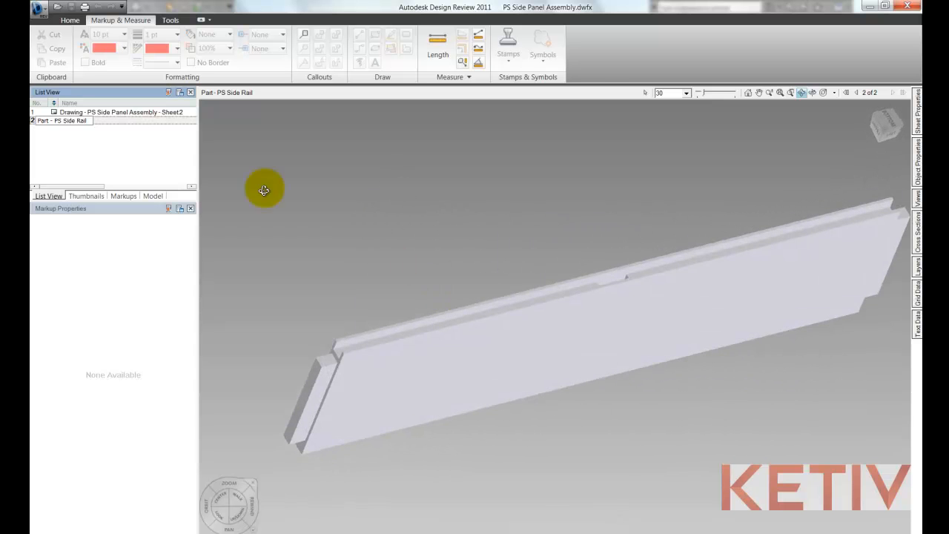
left_click(118, 112)
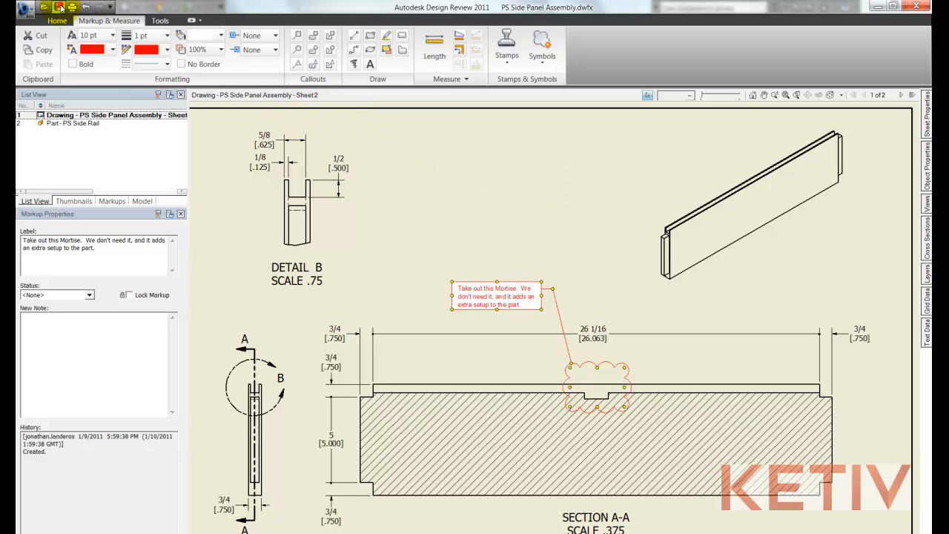
Step: Save the DWFx containing the mortise cloud and removal note
left_click(26, 8)
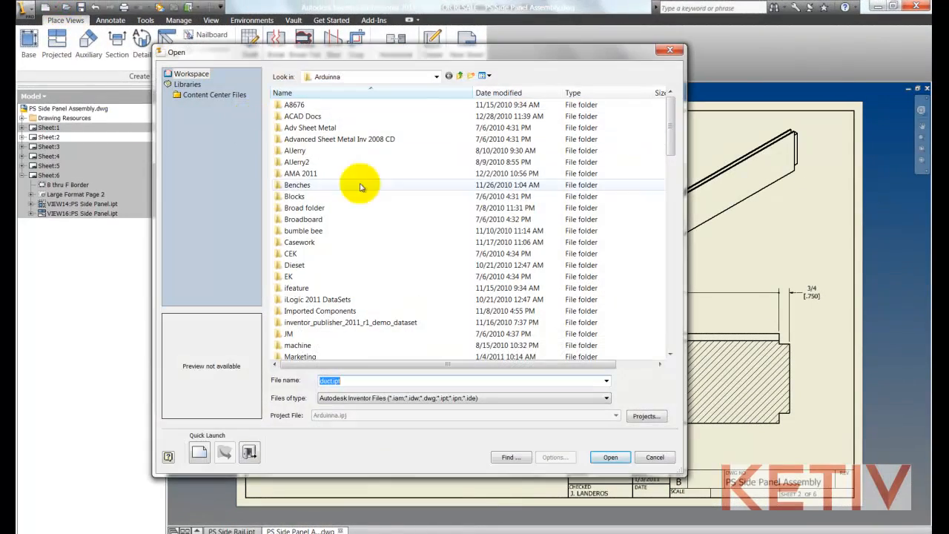
Step: Open PS Side Panel Assembly.dwfx from the Desktop as a read-only copy
left_click(435, 77)
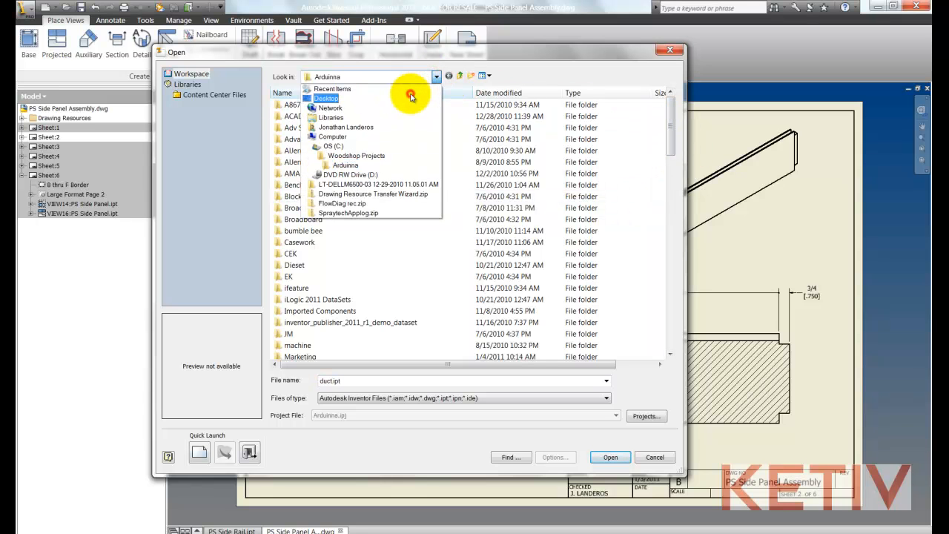
left_click(325, 98)
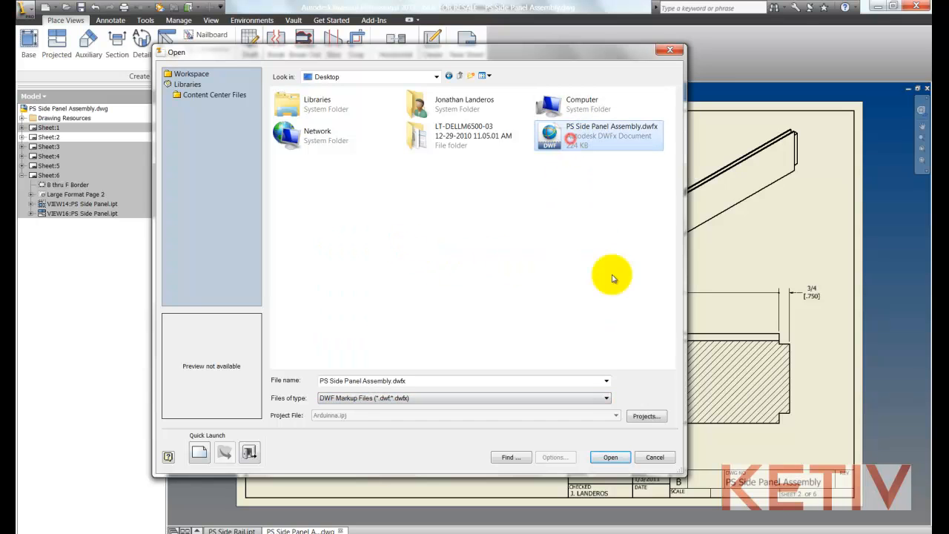
left_click(609, 457)
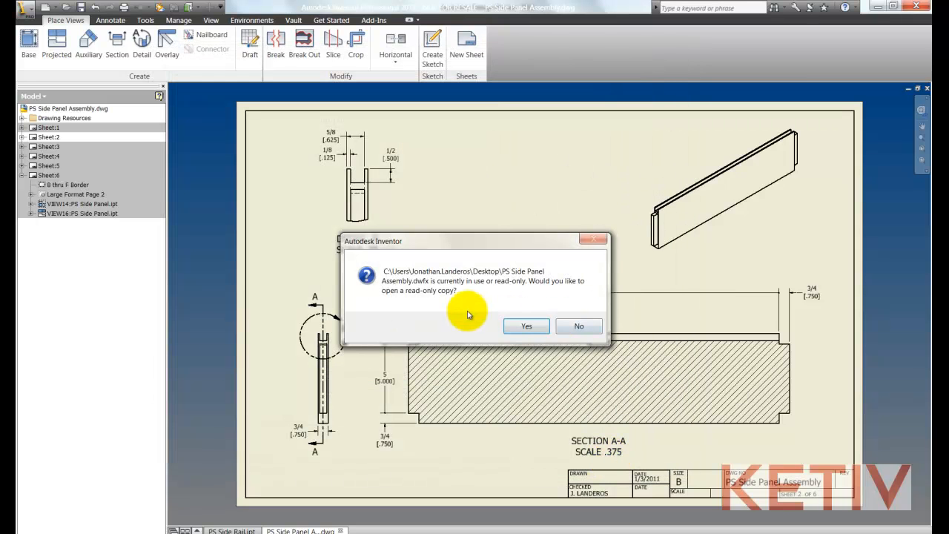
left_click(525, 325)
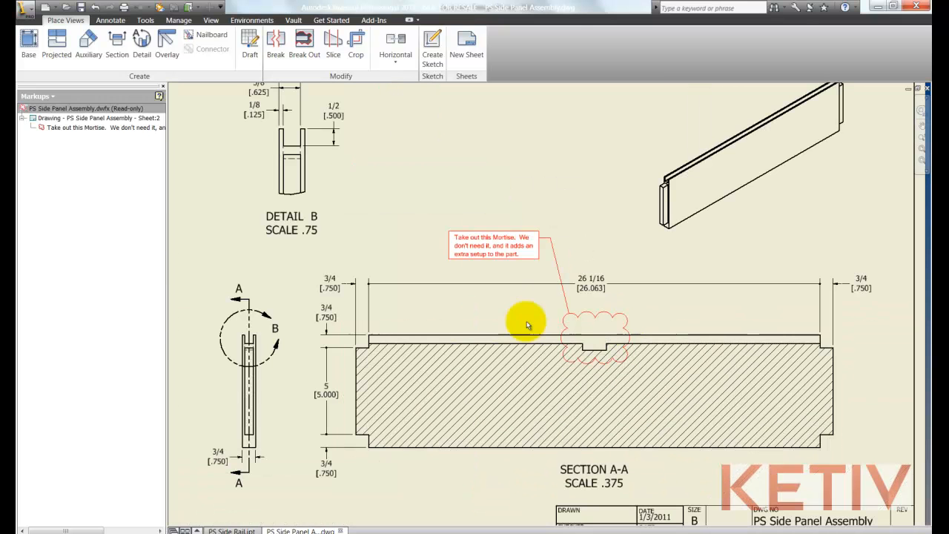
Step: Open PS Side Rail.ipt from the section view's context menu
right_click(527, 322)
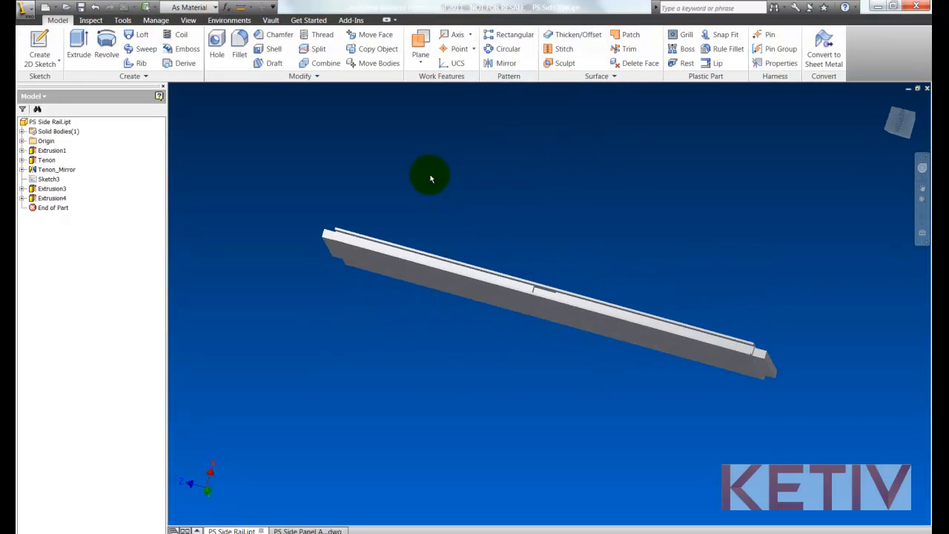
Step: Delete the Extrusion4 mortise feature and save PS Side Rail.ipt
right_click(51, 197)
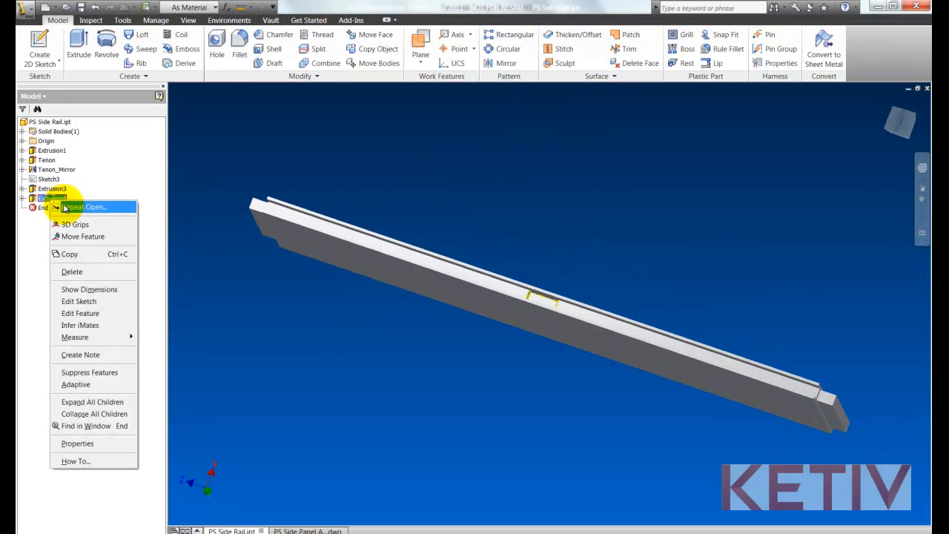
left_click(71, 271)
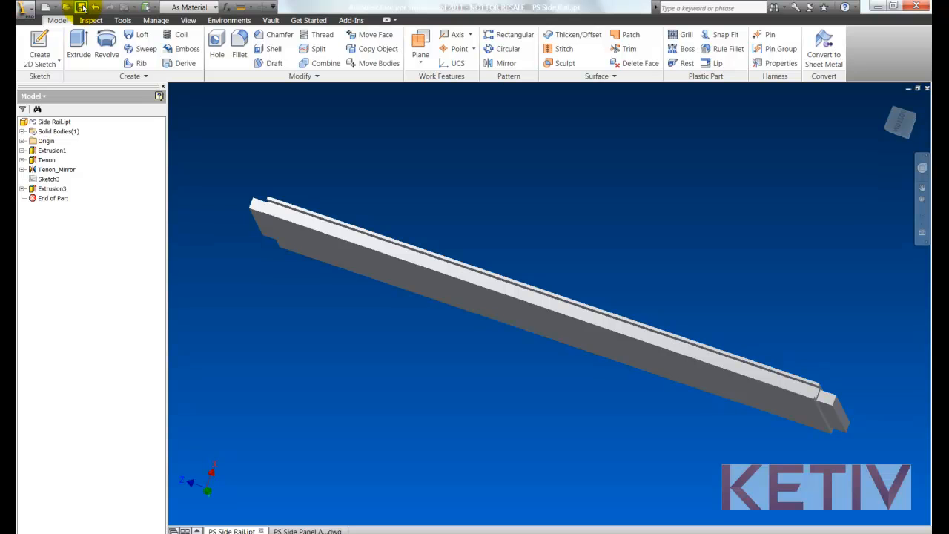
left_click(303, 531)
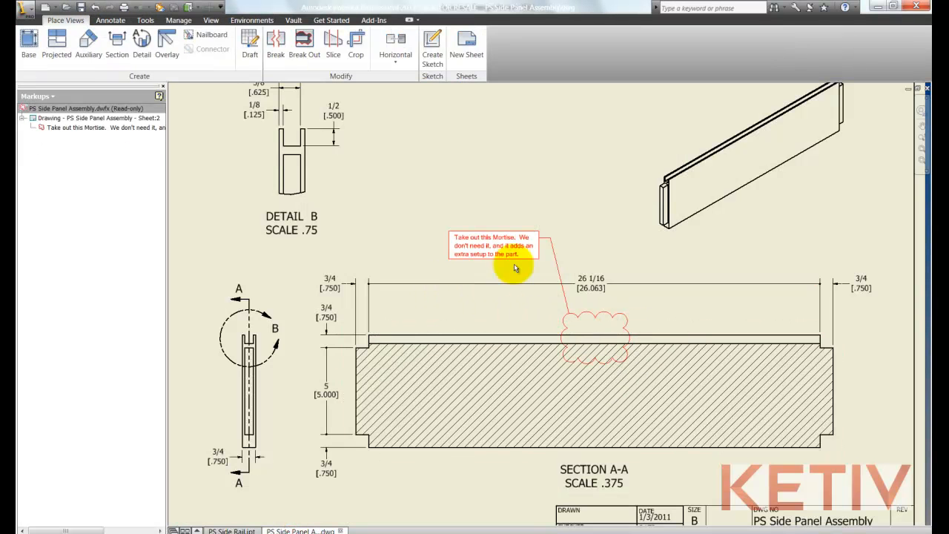
Step: Mark the mortise markup as Done in the Markups browser
right_click(104, 127)
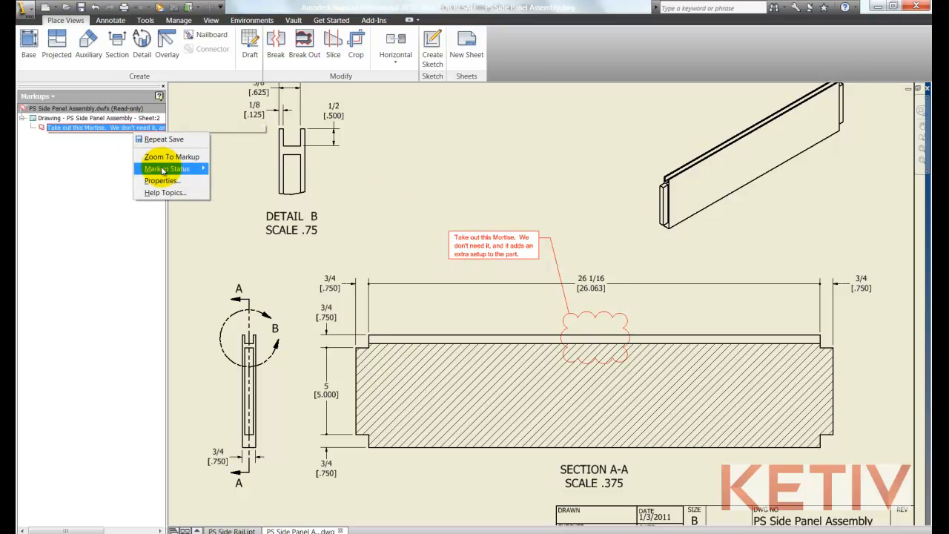
left_click(167, 168)
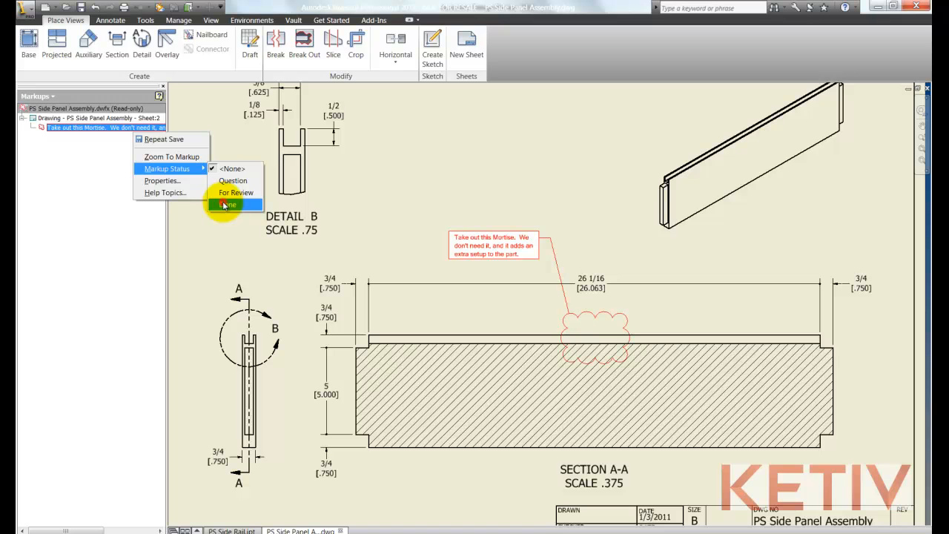
left_click(228, 204)
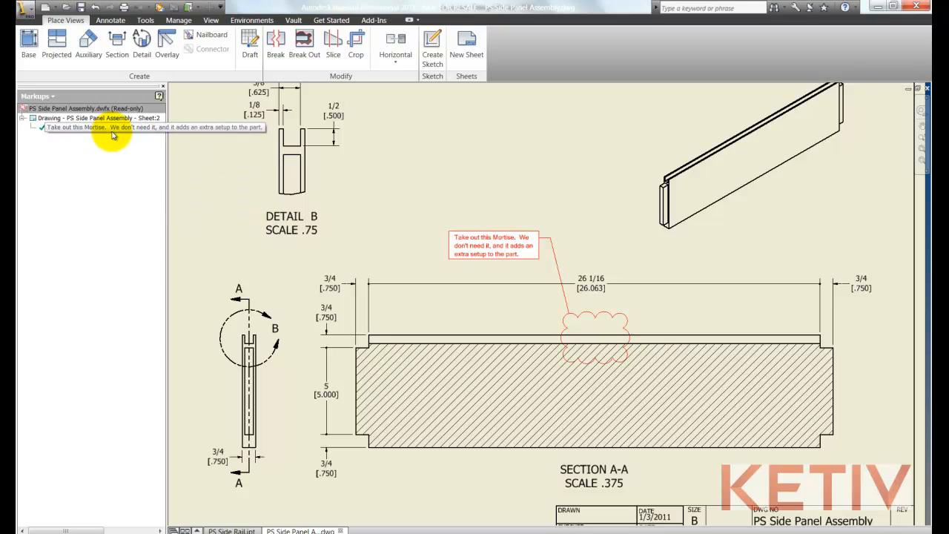
left_click(98, 118)
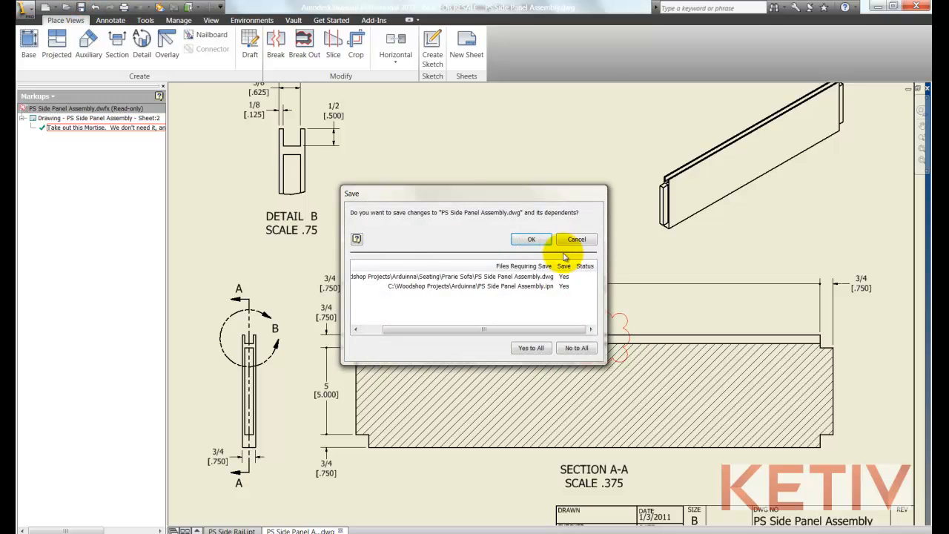
Step: Dismiss the drawing save prompt and save the markup changes to PS Side Panel Assembly.dwfx
left_click(576, 239)
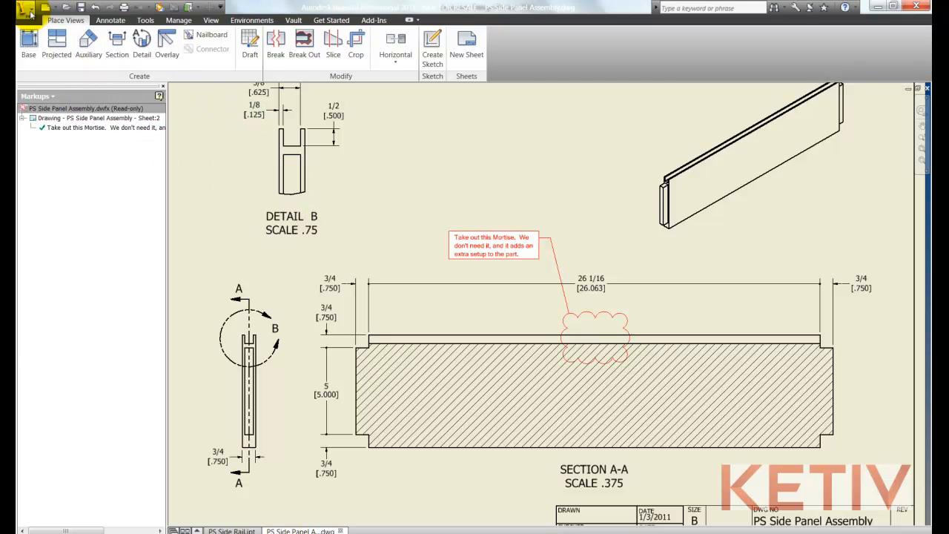
left_click(30, 13)
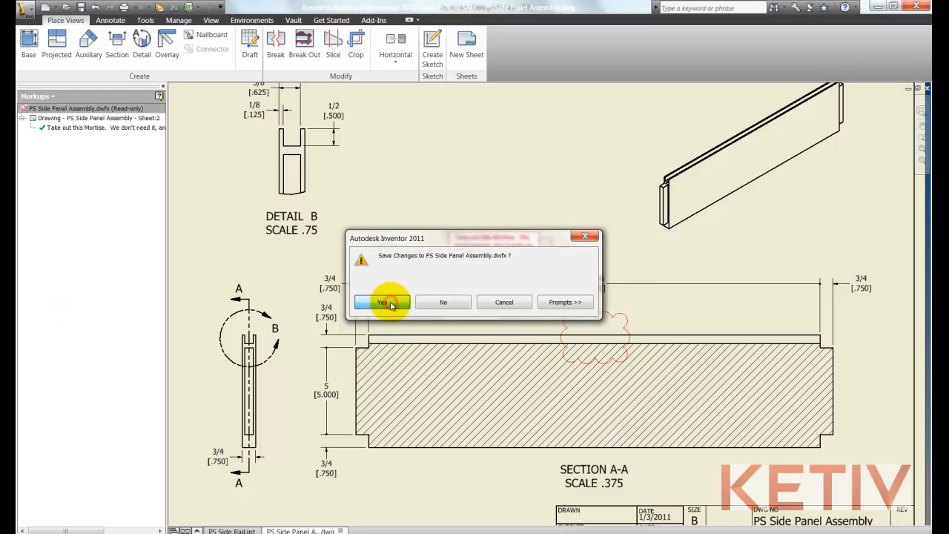
left_click(381, 301)
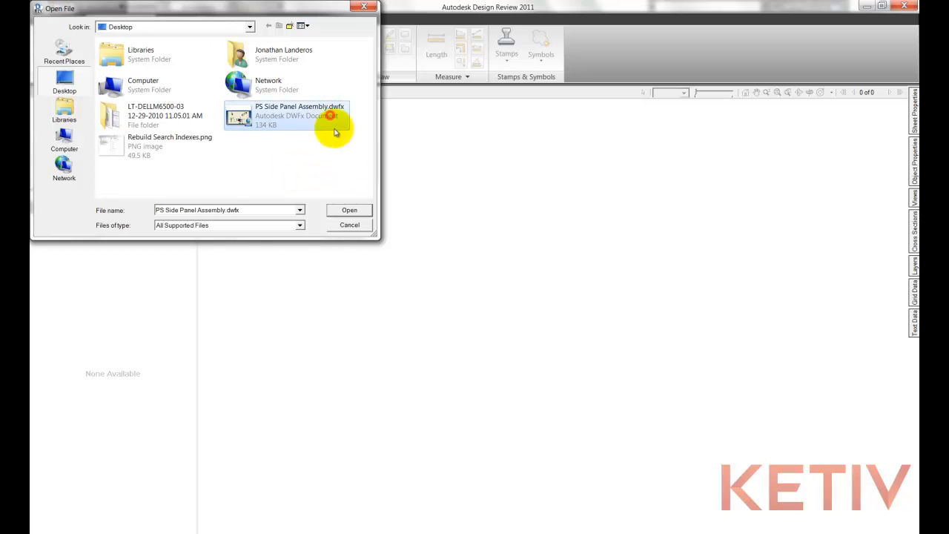
Step: Open PS Side Panel Assembly.dwfx and show the mortise markup's Done status
left_click(349, 210)
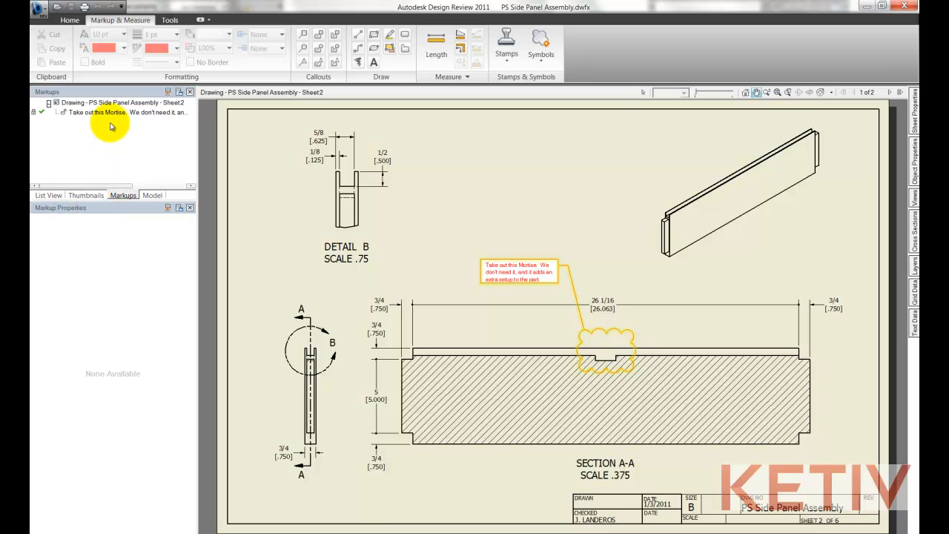
left_click(97, 112)
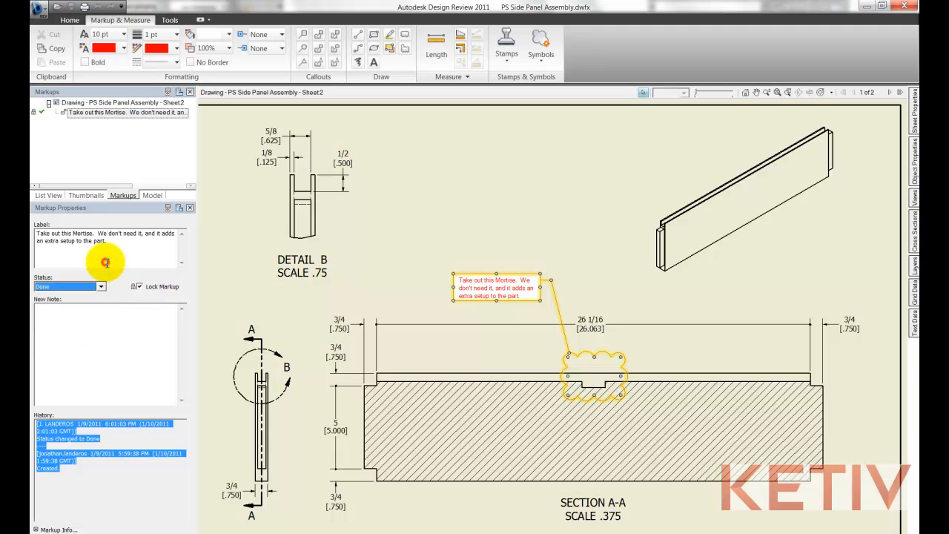
mouse_move(122, 243)
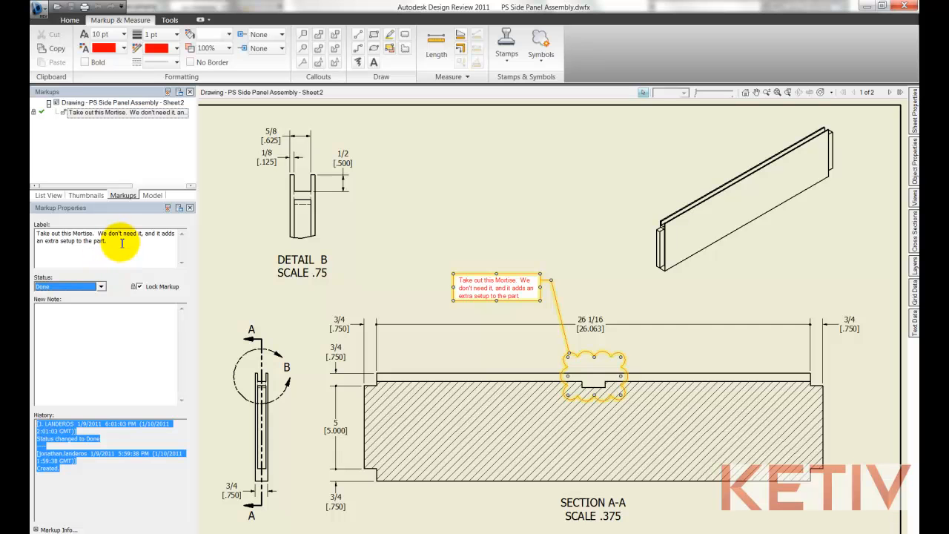